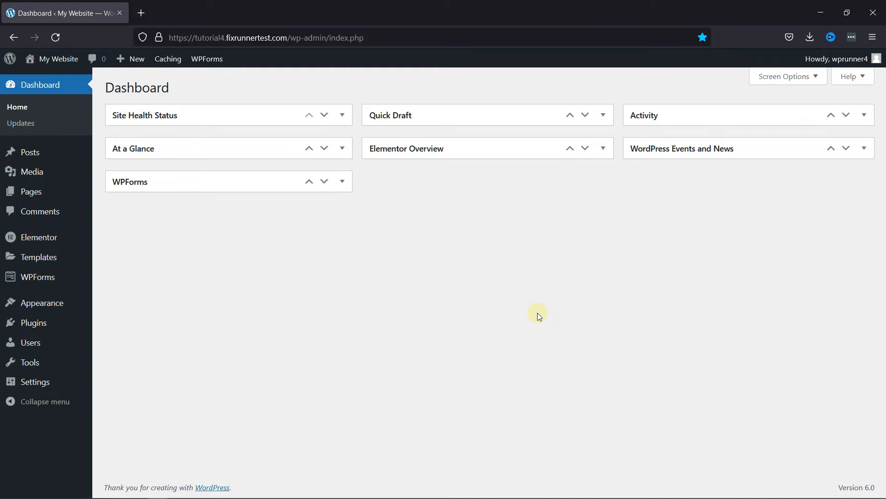
mouse_move(521, 307)
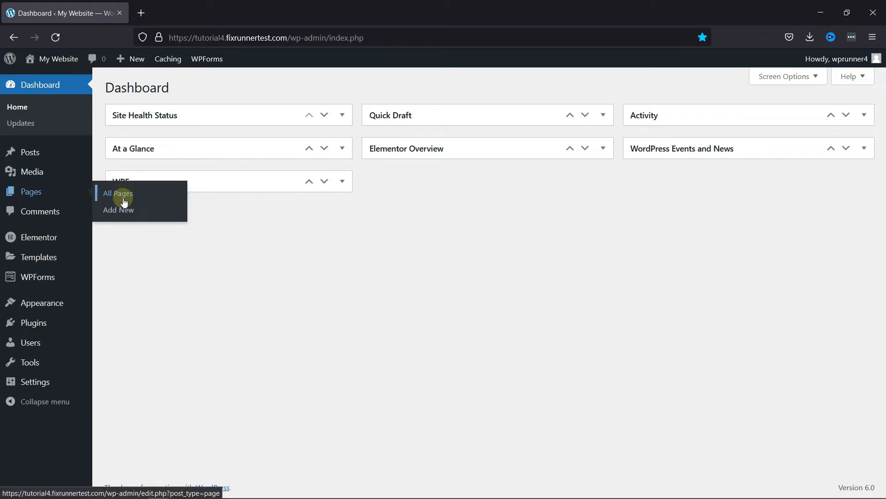
Start a new page from the Pages menu in the dashboard sidebar
click(119, 210)
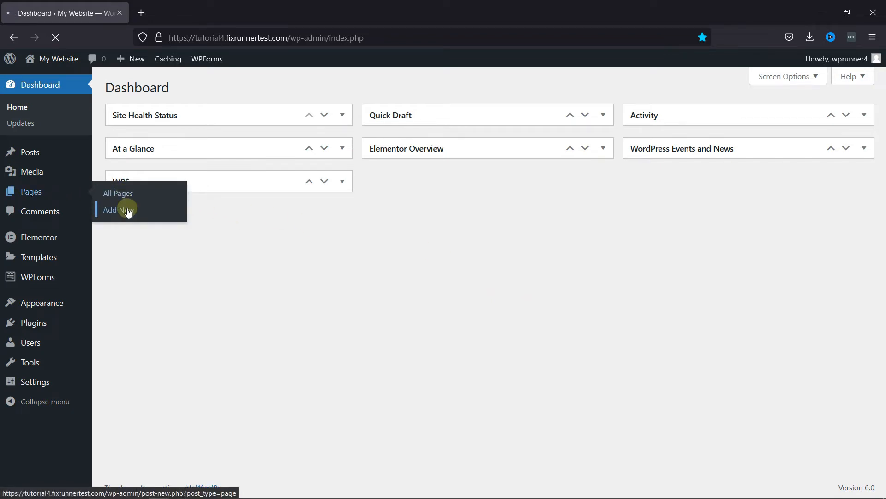
Title the new page 'Audio Playlist'
click(116, 209)
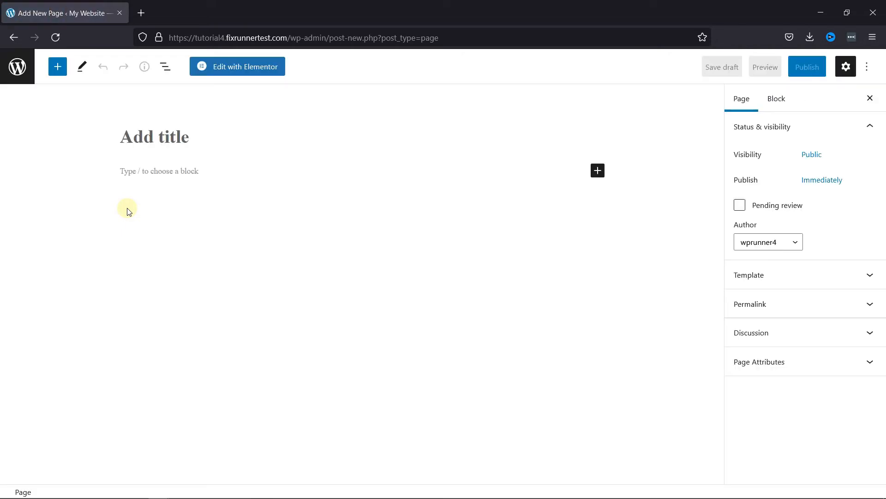
click(133, 137)
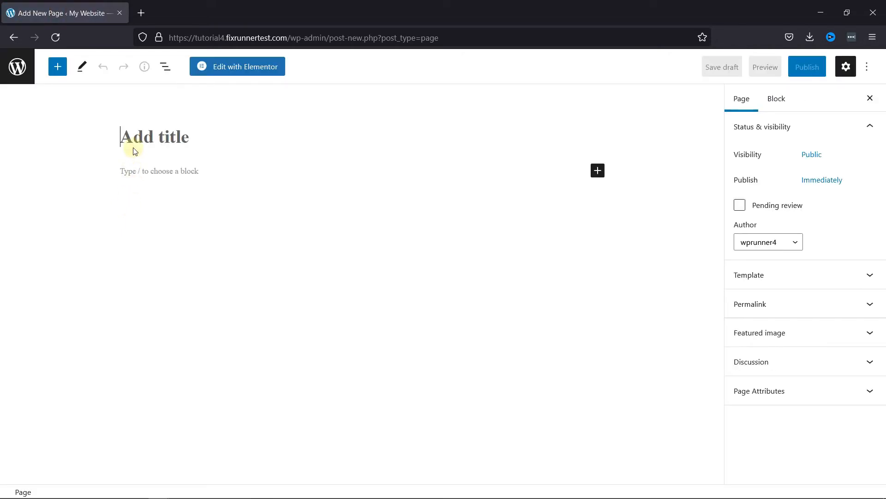
text(Audi)
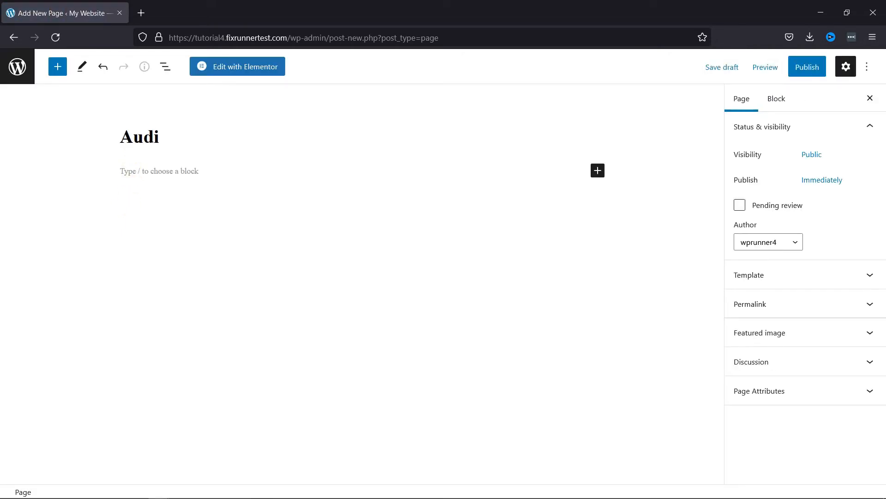
text(o Playlis)
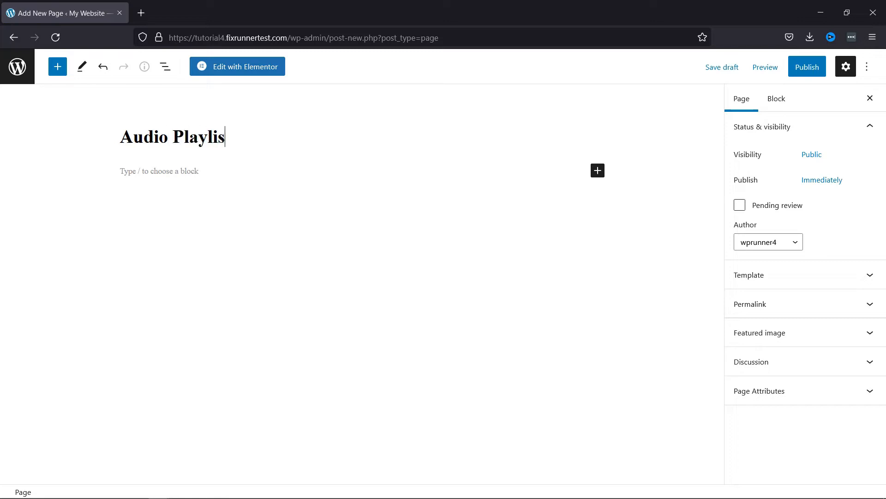
text(t)
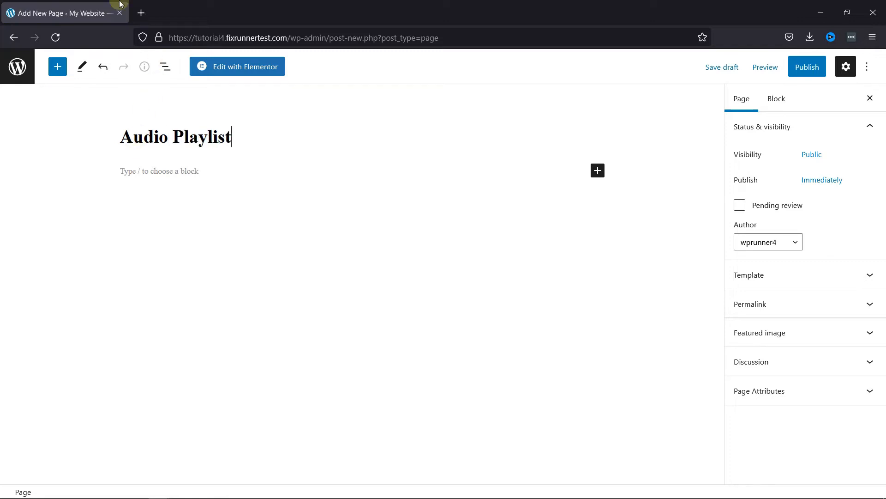
Open the 'Audio Playlist' page in the Elementor editor
click(237, 66)
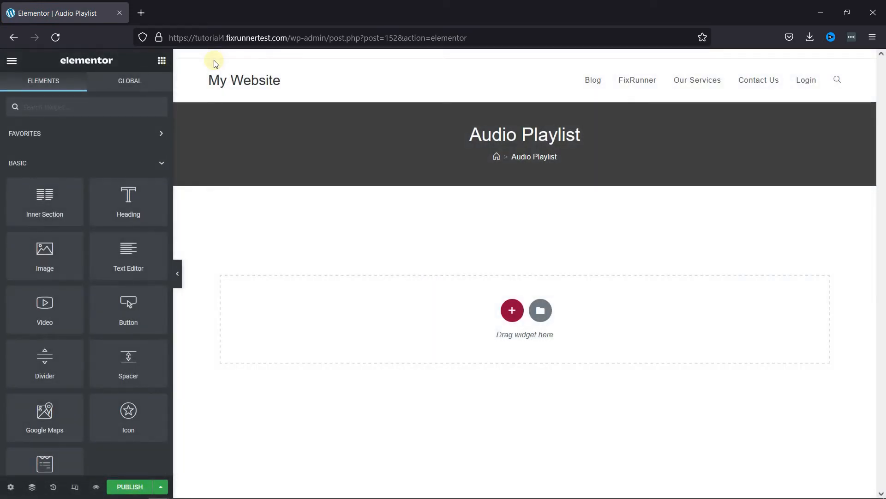
mouse_move(511, 310)
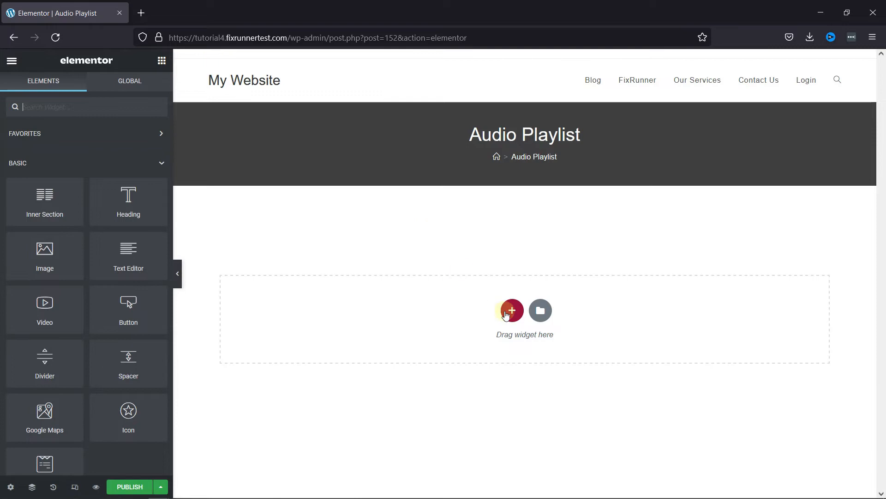
Add a single-column section holding a Text Editor widget to the page
click(511, 310)
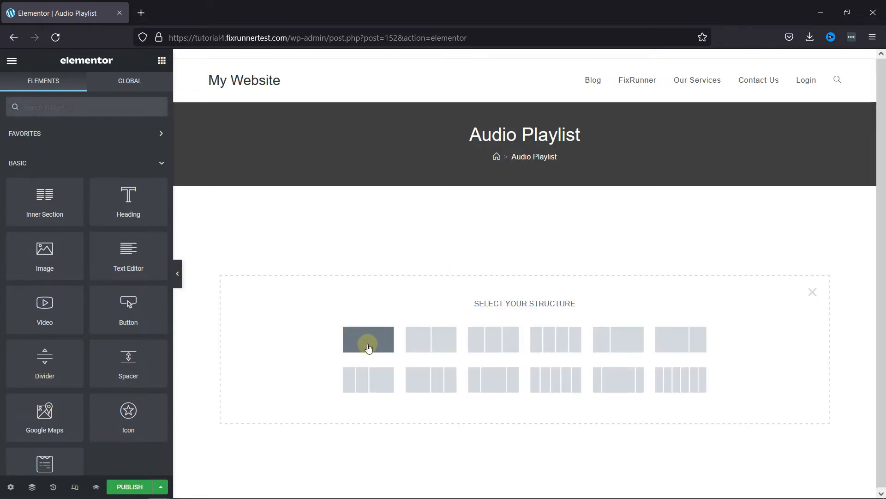
click(368, 340)
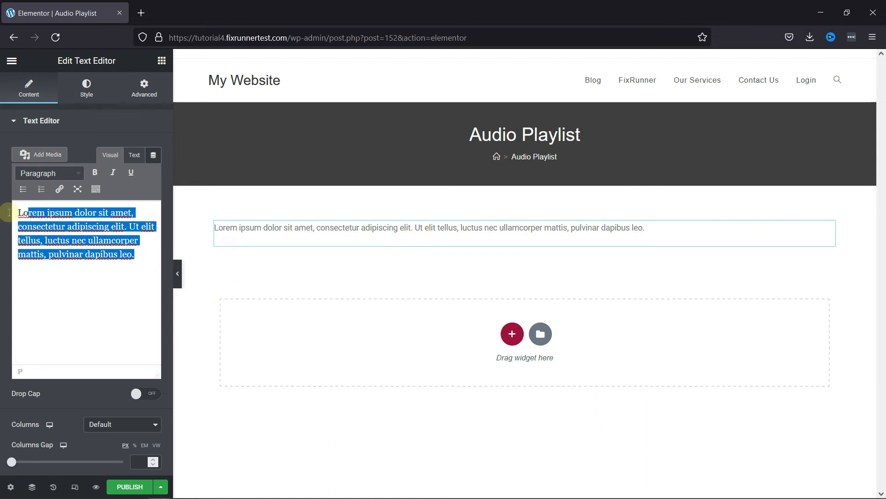
Delete the lorem ipsum placeholder and open the Media Library via Add Media
key(Delete)
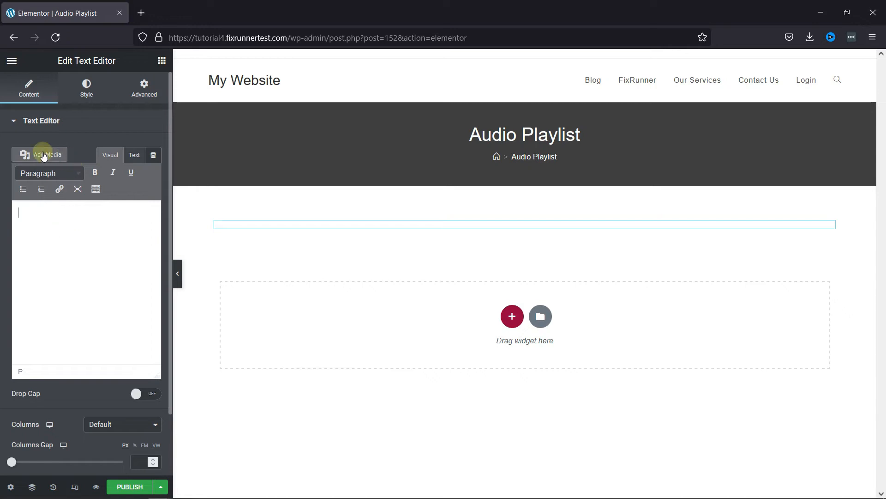
click(39, 154)
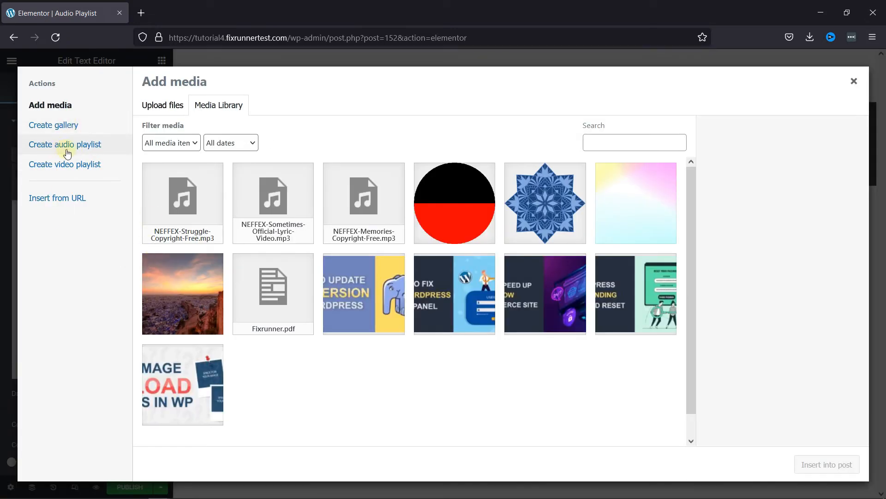
Create a playlist from the three MP3s (Song 1, Song 2, Song 3) and insert it into the widget
click(65, 144)
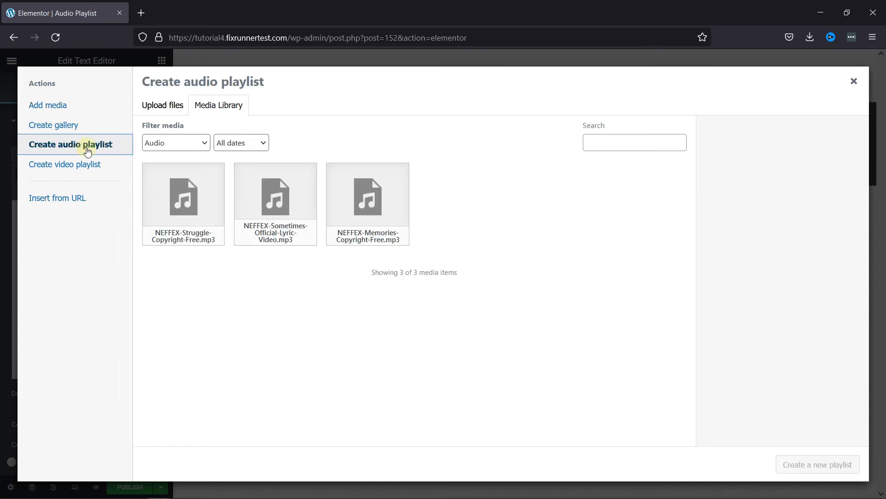
click(368, 203)
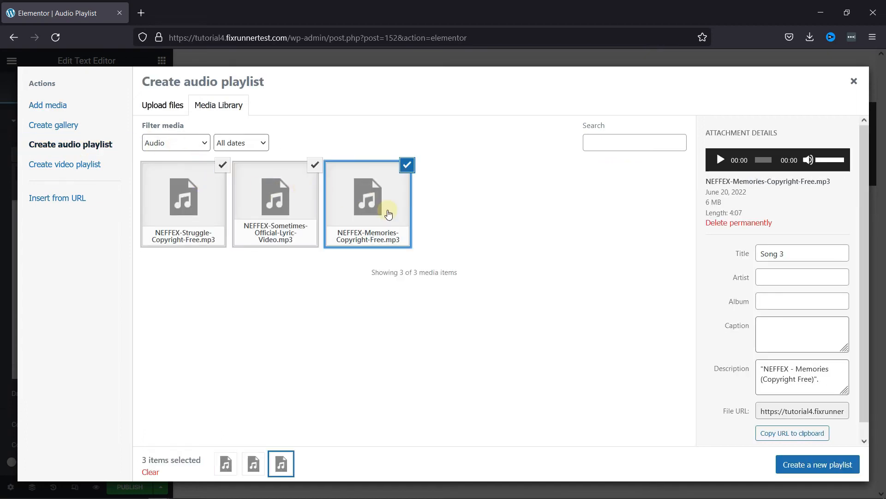
mouse_move(817, 464)
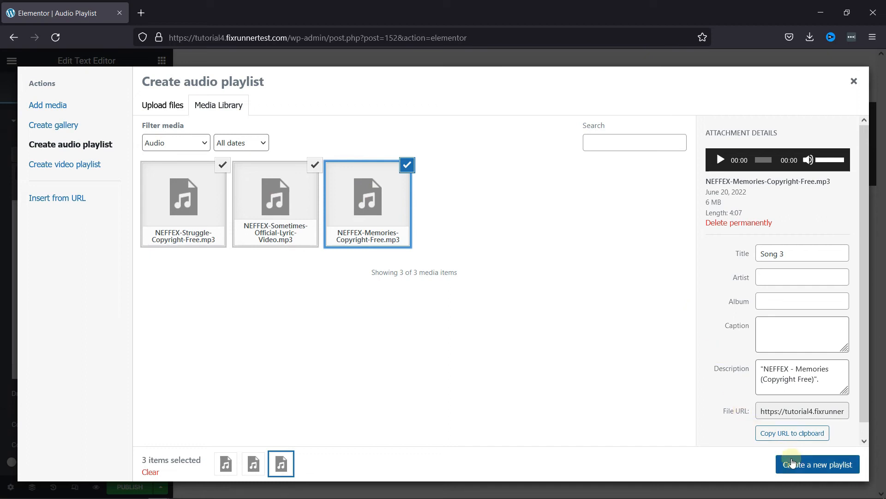
click(817, 464)
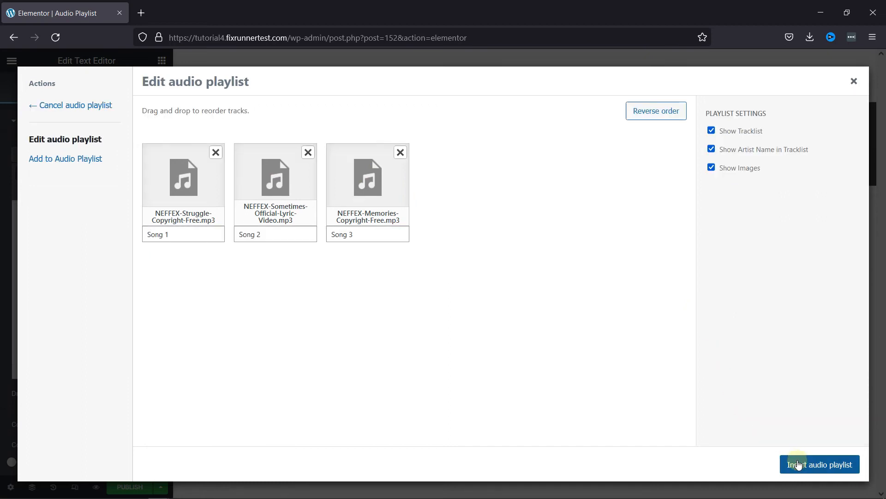
click(819, 464)
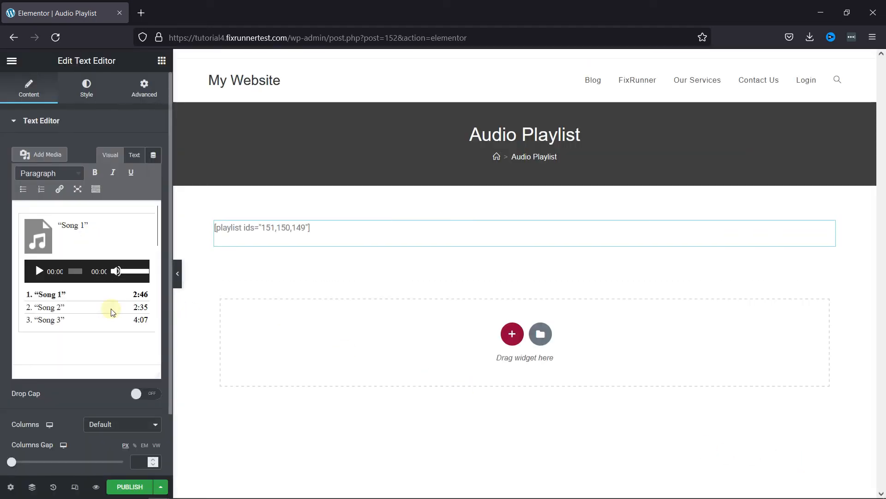
mouse_move(257, 325)
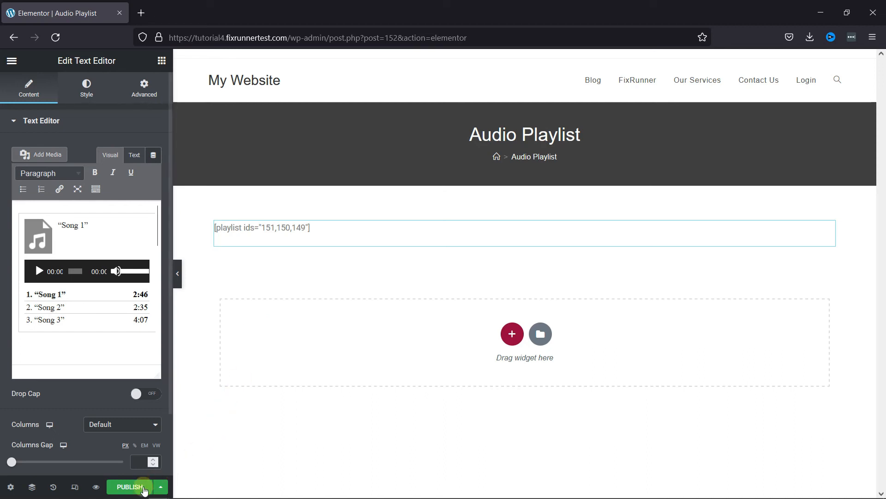
Publish the Audio Playlist page from the Elementor panel
click(129, 486)
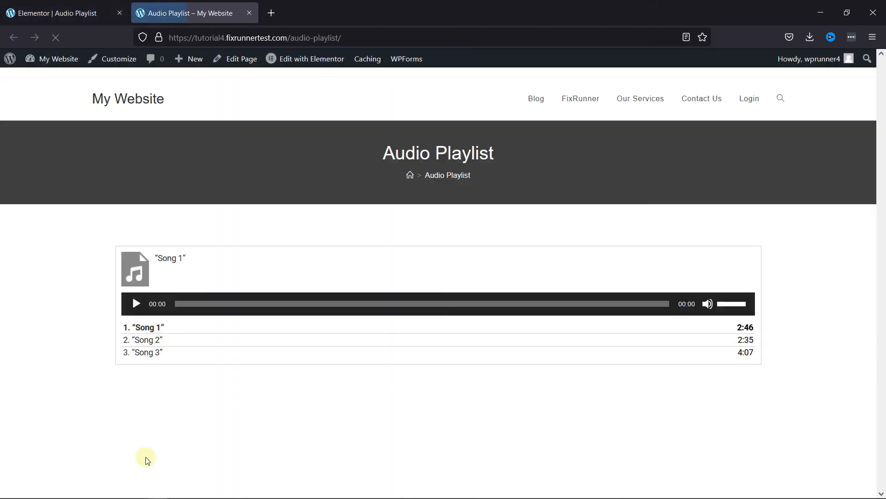
mouse_move(453, 381)
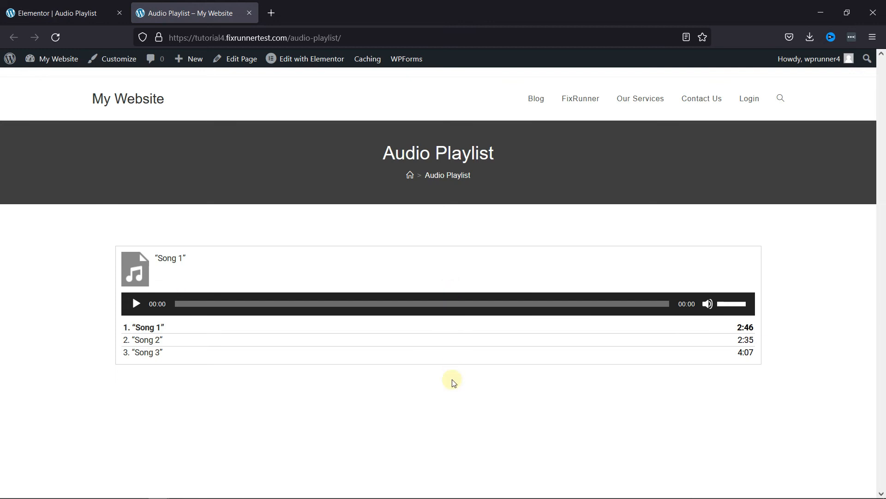
mouse_move(718, 242)
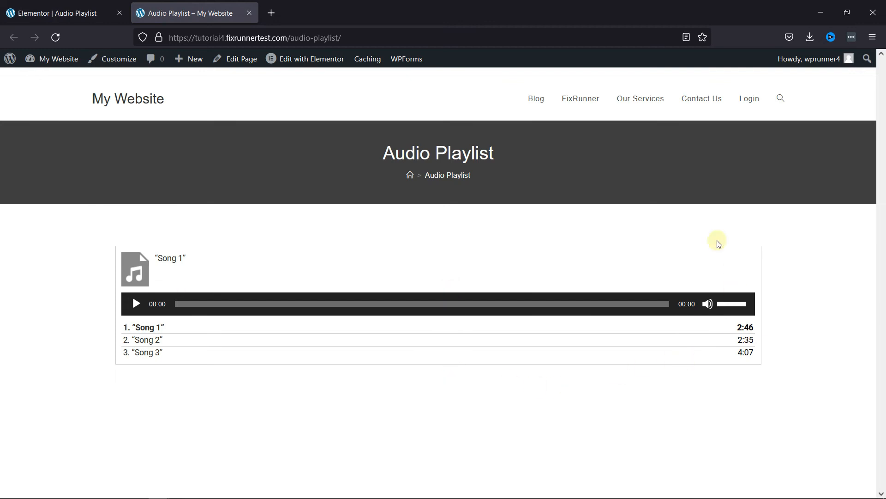
mouse_move(709, 219)
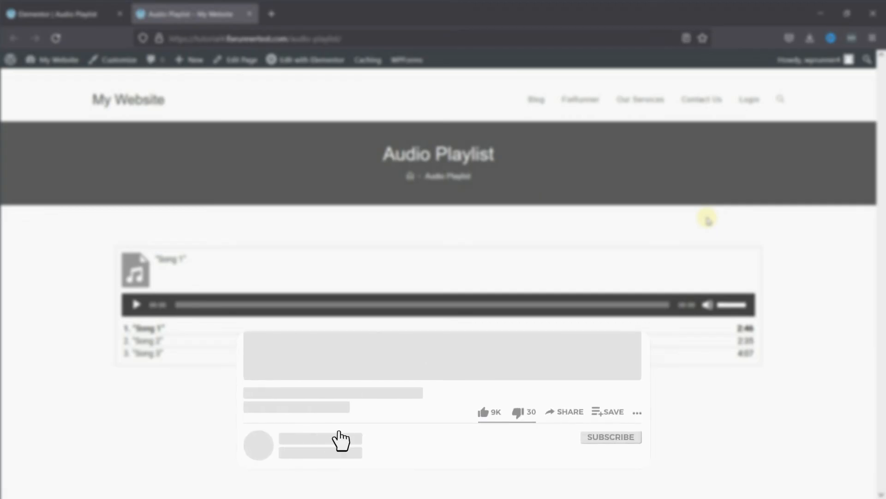
click(489, 412)
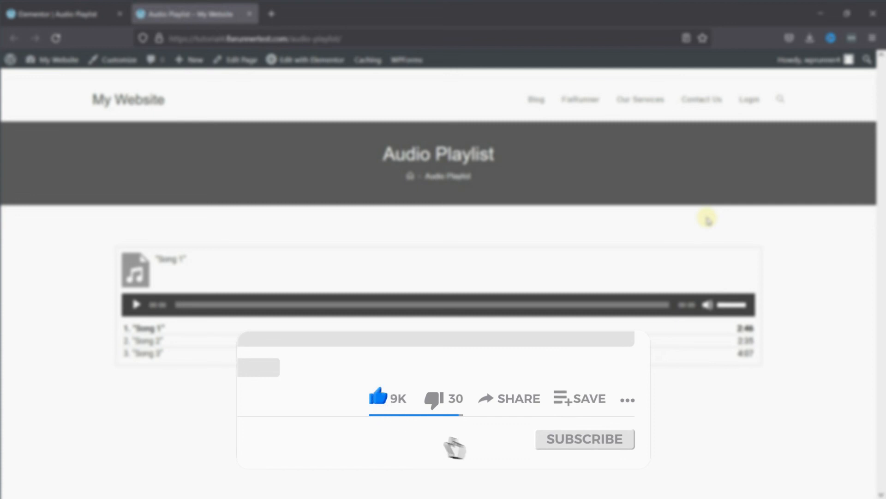
click(584, 439)
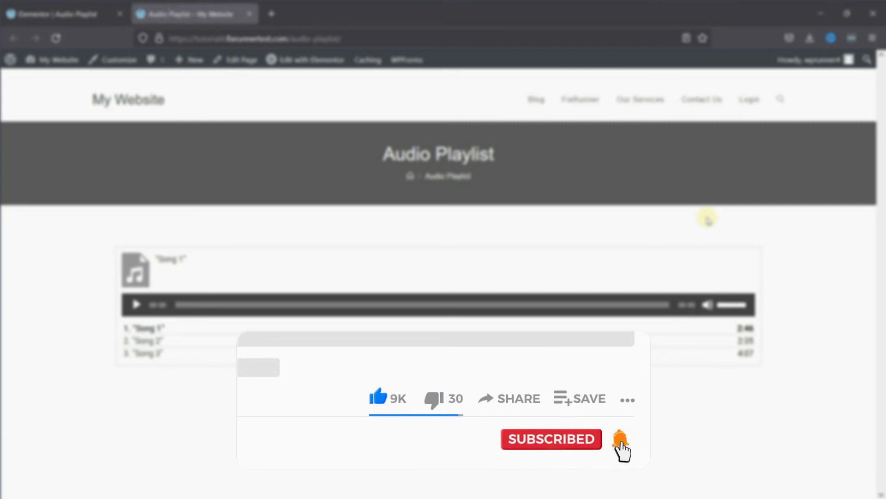
click(619, 439)
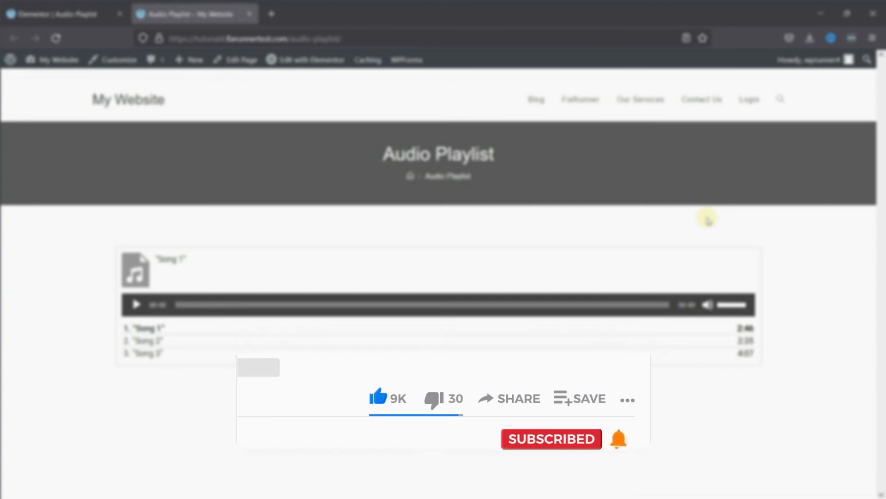